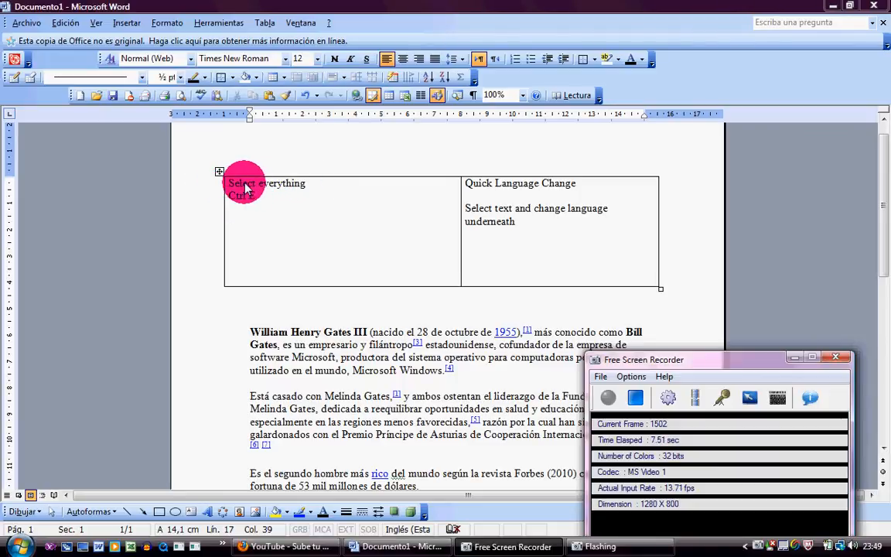
{"action": "mouse_move", "coordinate": [520, 178]}
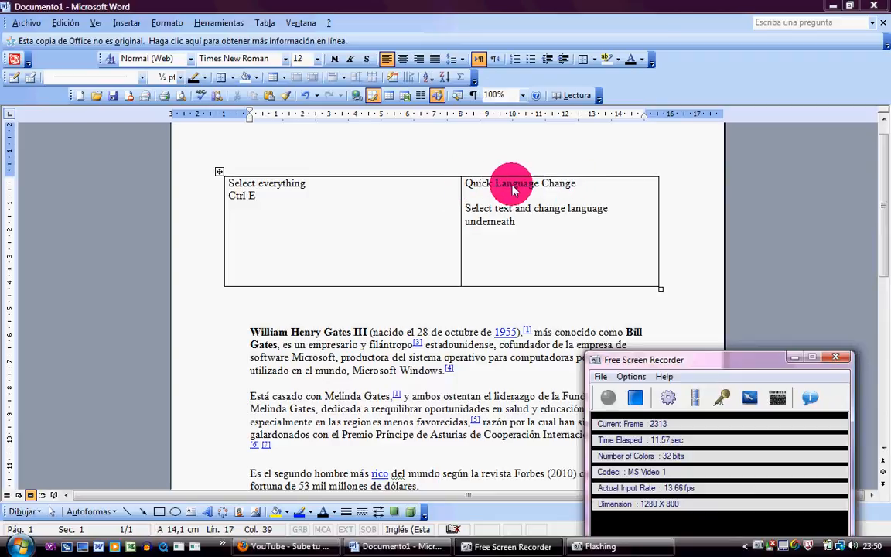
{"action": "mouse_move", "coordinate": [556, 186]}
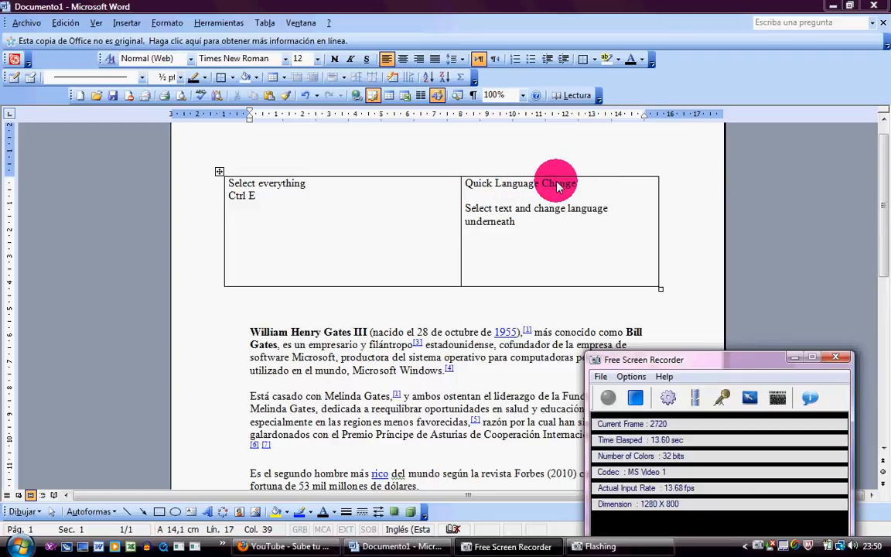
{"action": "mouse_move", "coordinate": [254, 199]}
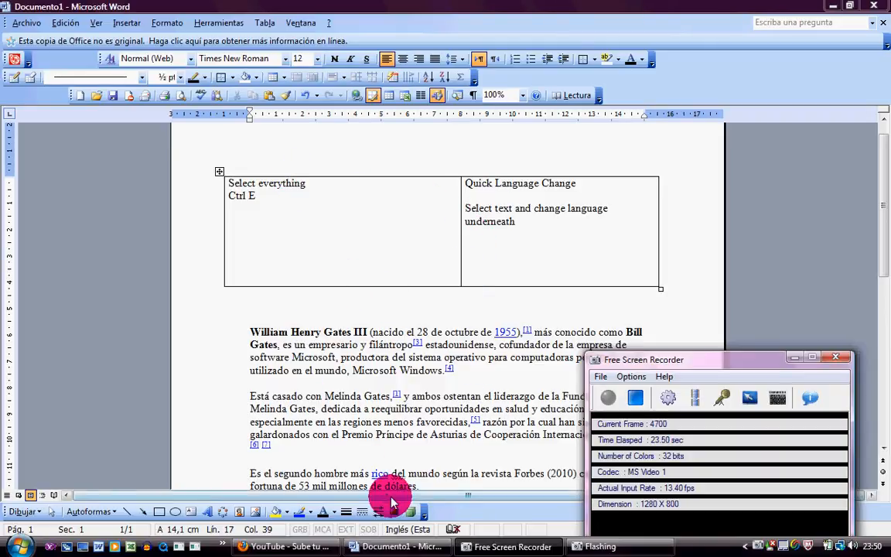
{"action": "mouse_move", "coordinate": [415, 530]}
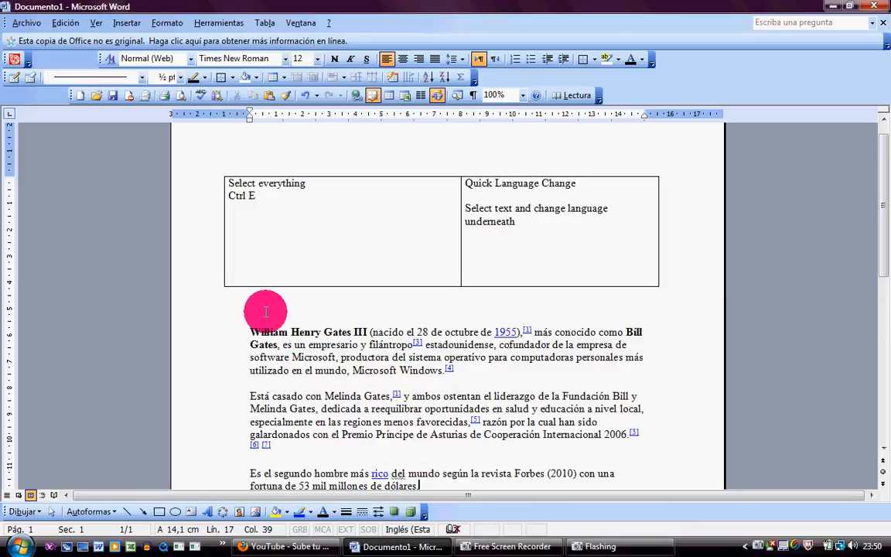
{"action": "mouse_move", "coordinate": [251, 331]}
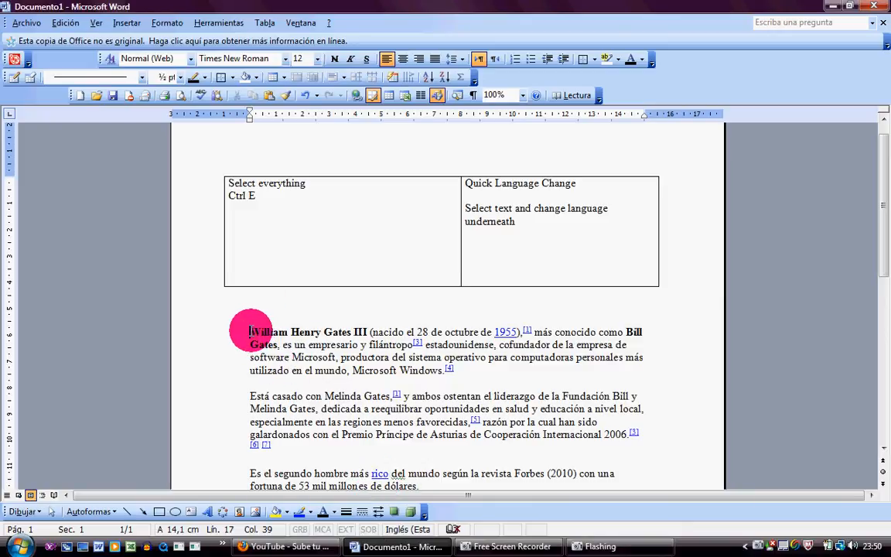
- Select all the text in the document with Ctrl+E after trying a paragraph selection
{"action": "left_click_drag", "start_coordinate": [250, 331], "coordinate": [452, 370]}
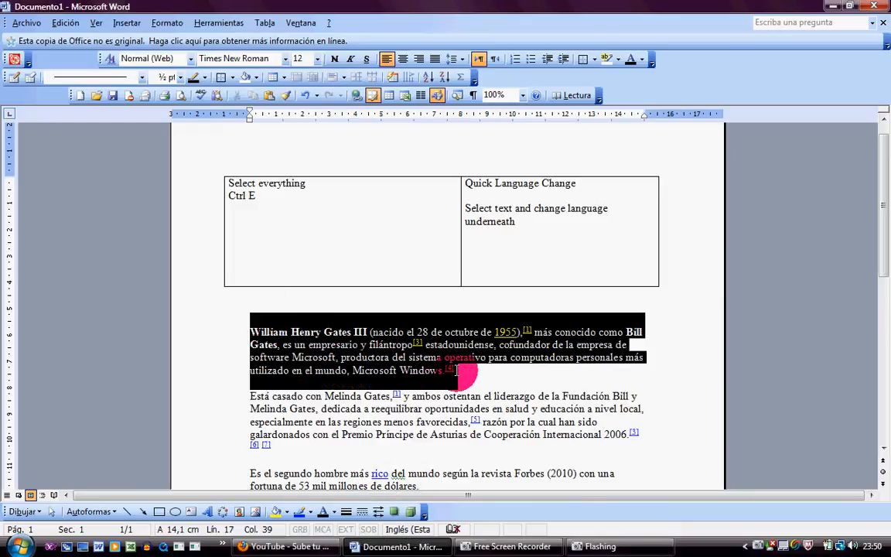
{"action": "left_click", "coordinate": [253, 325]}
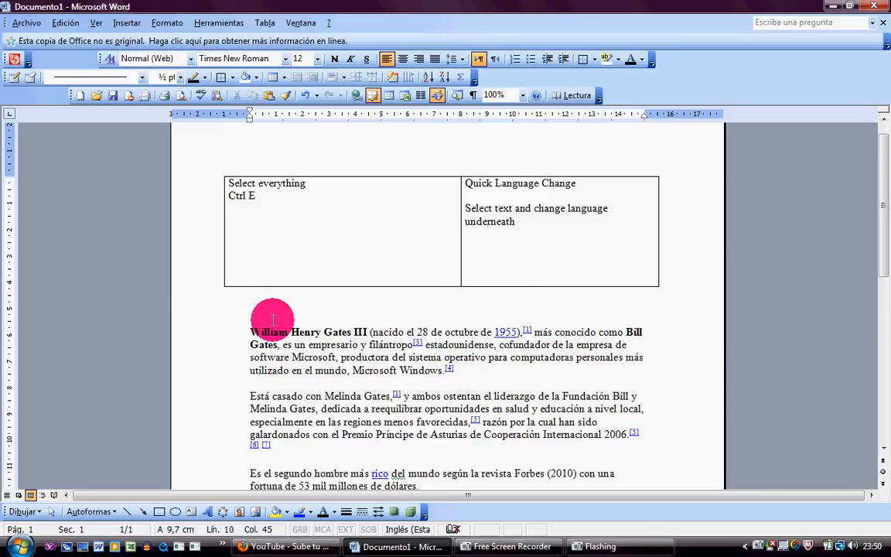
{"action": "mouse_move", "coordinate": [255, 331]}
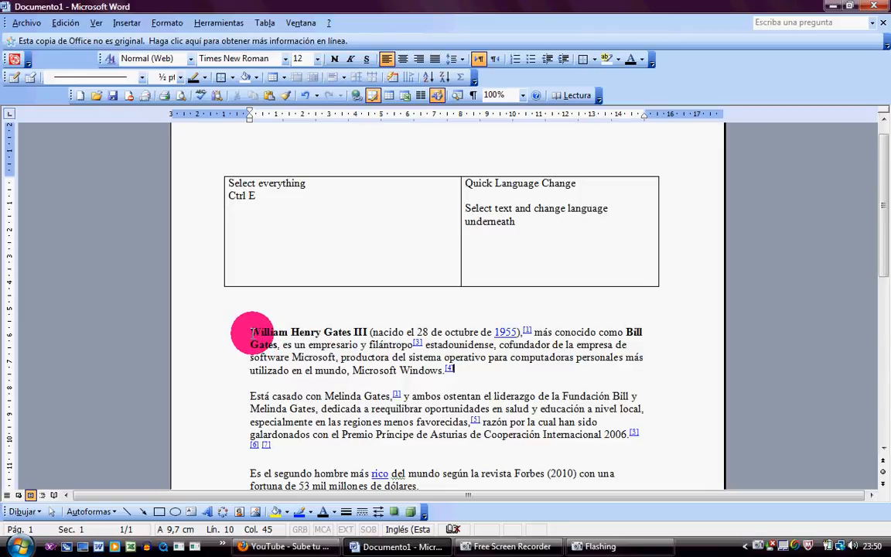
{"action": "key", "text": "ctrl+a"}
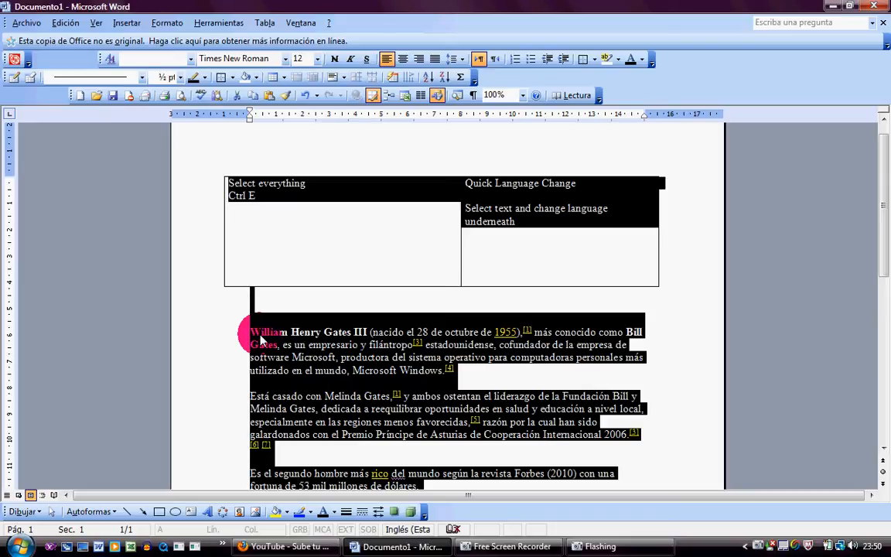
{"action": "mouse_move", "coordinate": [280, 319]}
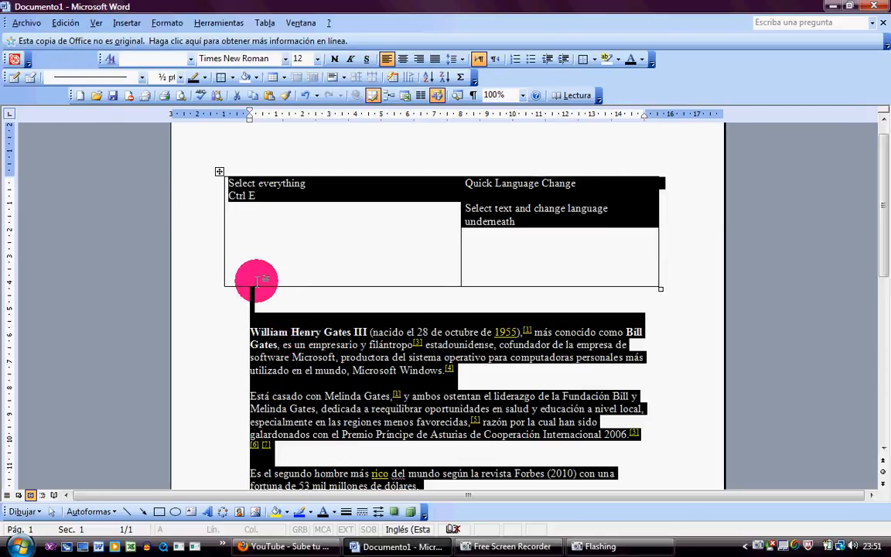
{"action": "left_click", "coordinate": [65, 23]}
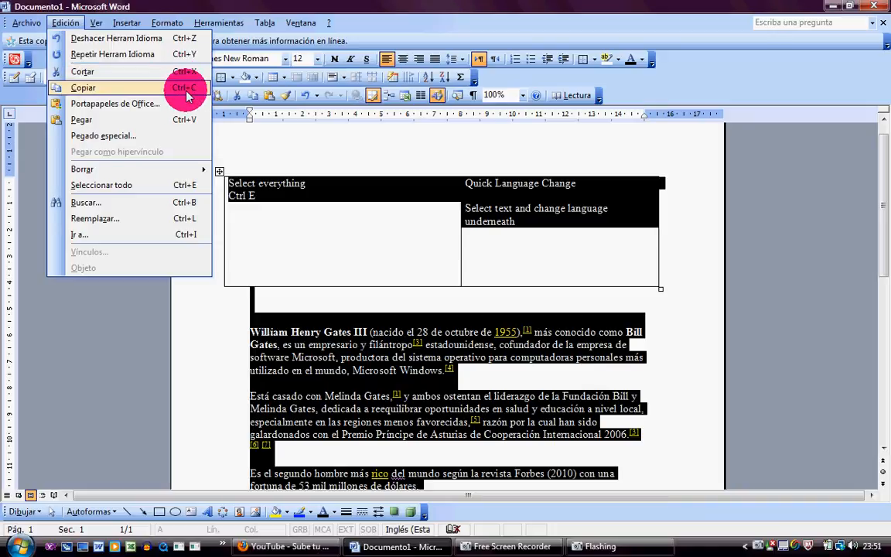
{"action": "mouse_move", "coordinate": [194, 124]}
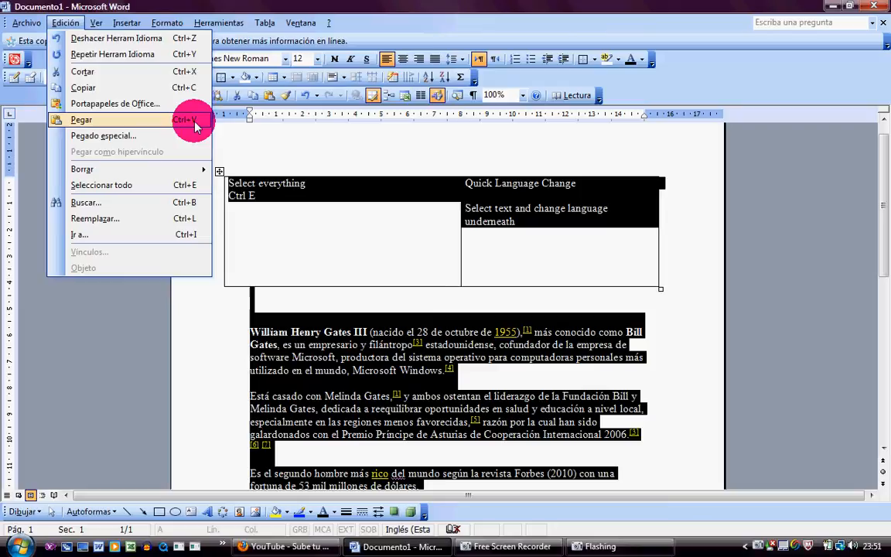
{"action": "mouse_move", "coordinate": [338, 255]}
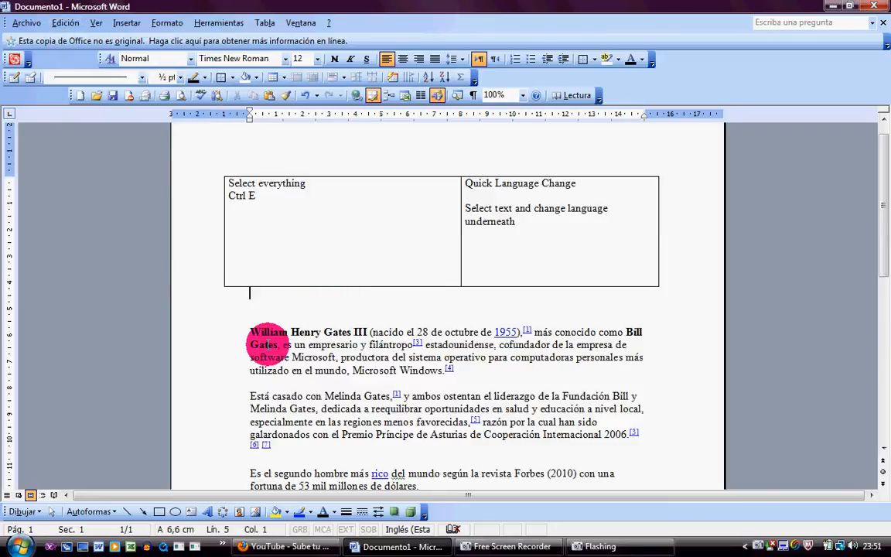
{"action": "key", "text": "ctrl+a"}
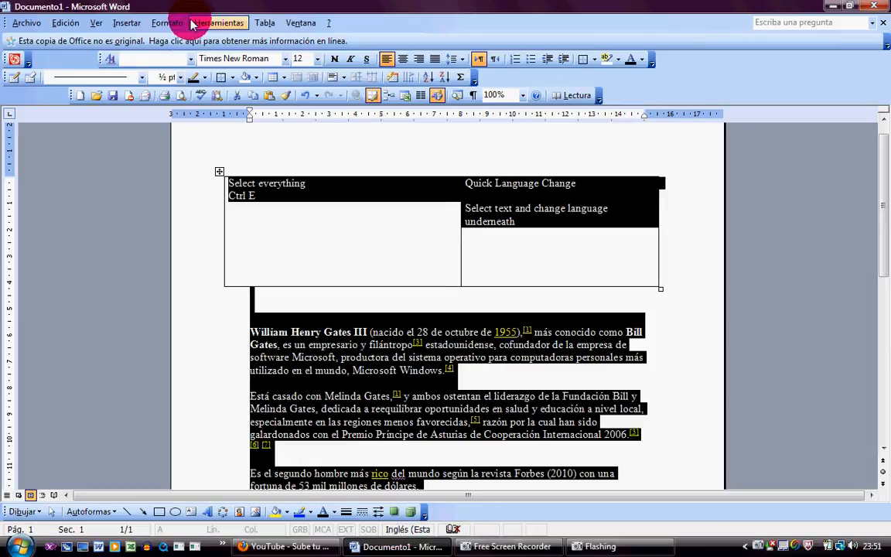
- Set the selected text's language to Español (España) via Herramientas > Idioma and confirm
{"action": "left_click", "coordinate": [218, 23]}
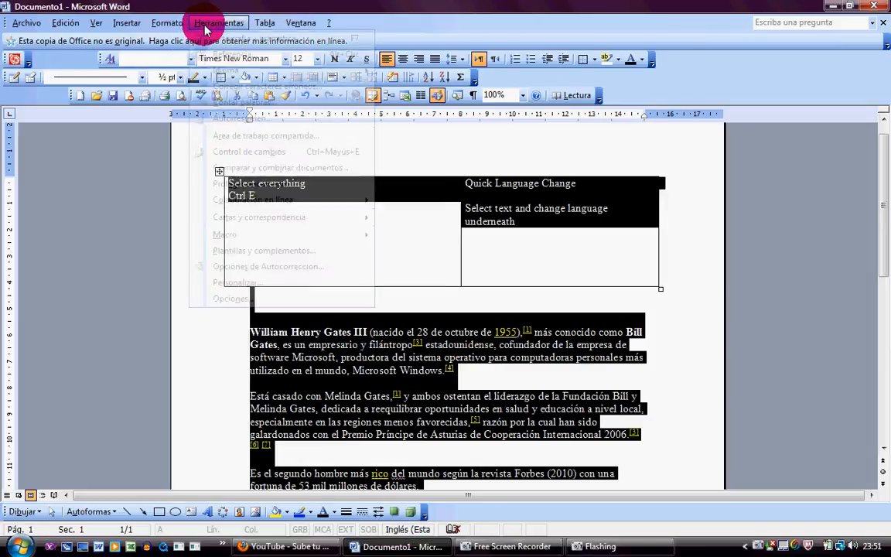
{"action": "left_click", "coordinate": [216, 23]}
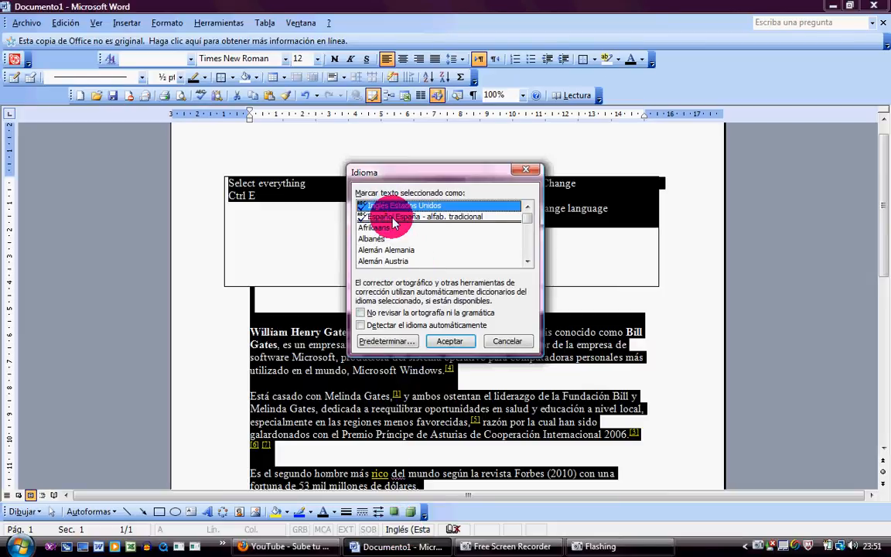
{"action": "left_click", "coordinate": [439, 216]}
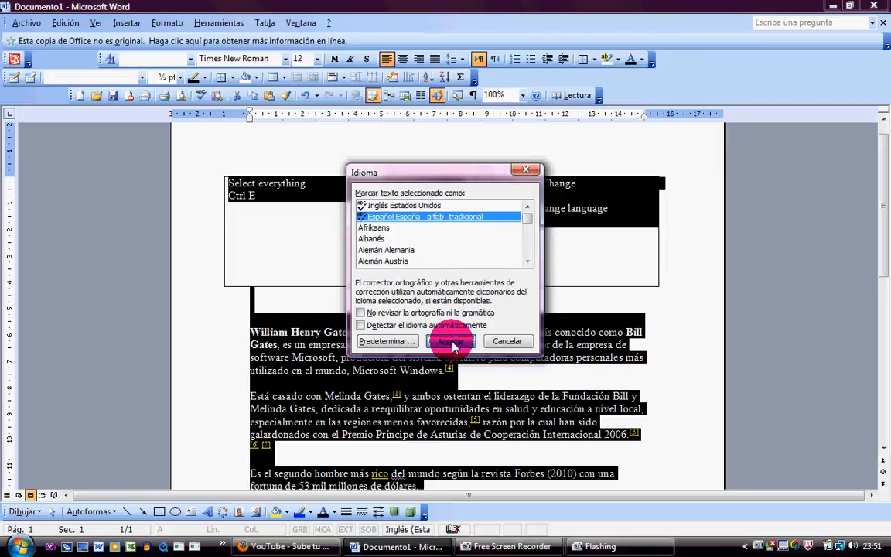
{"action": "left_click", "coordinate": [450, 342]}
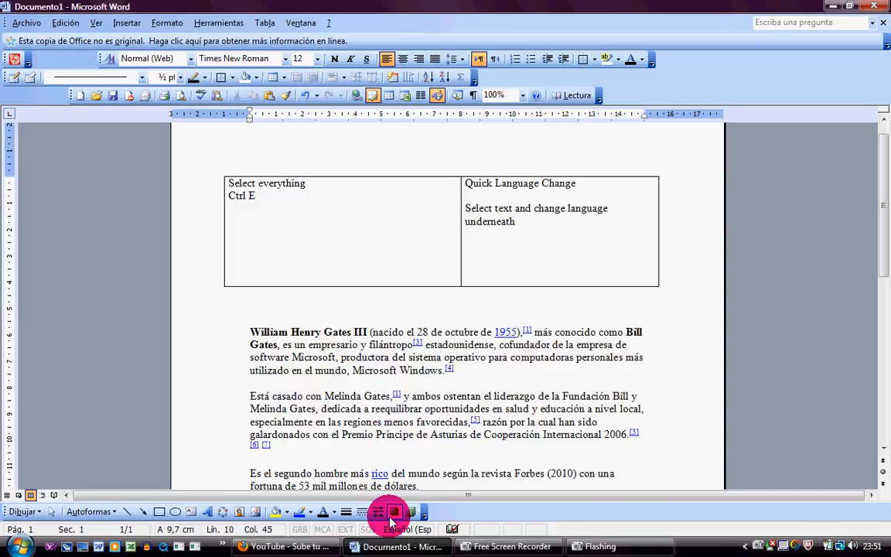
{"action": "mouse_move", "coordinate": [393, 381]}
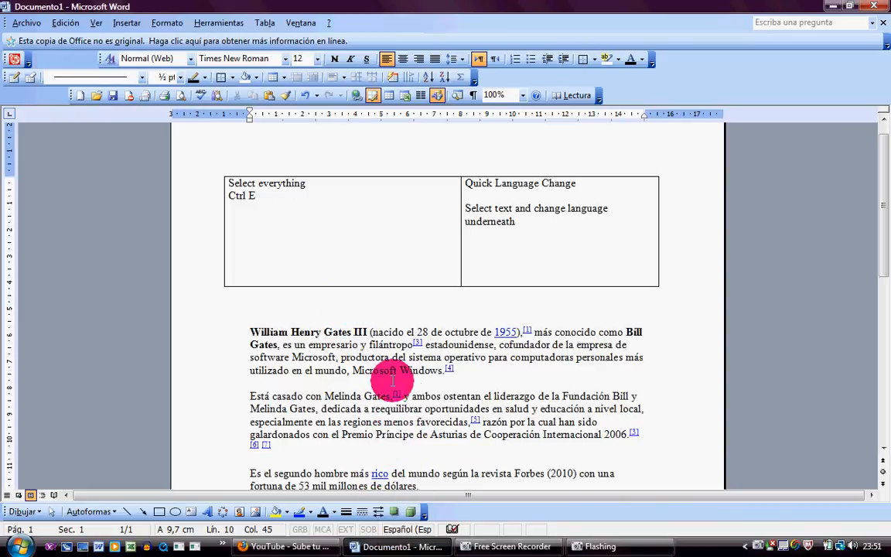
- Add 'Hello' on a new line and run spelling, which flags it as not found in Spanish
{"action": "scroll", "scroll_direction": "down", "scroll_amount": 3}
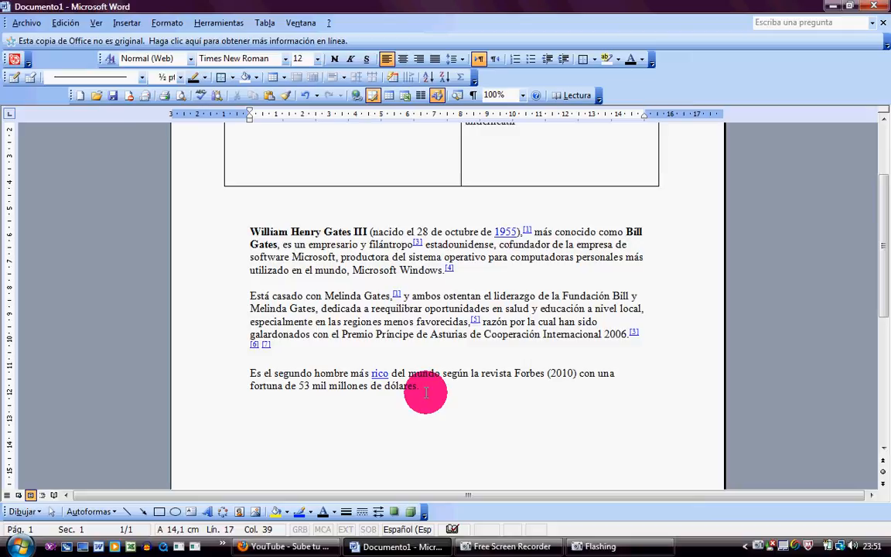
{"action": "type", "text": "Hello"}
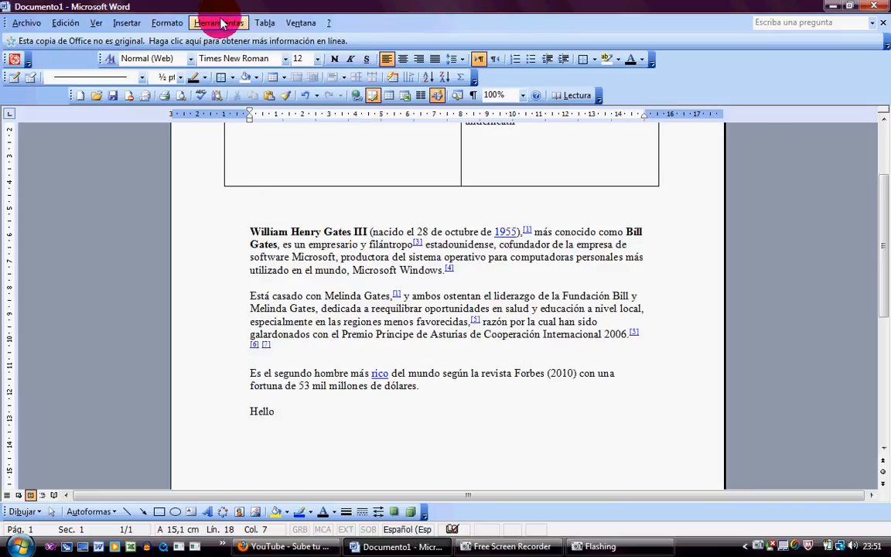
{"action": "left_click", "coordinate": [218, 23]}
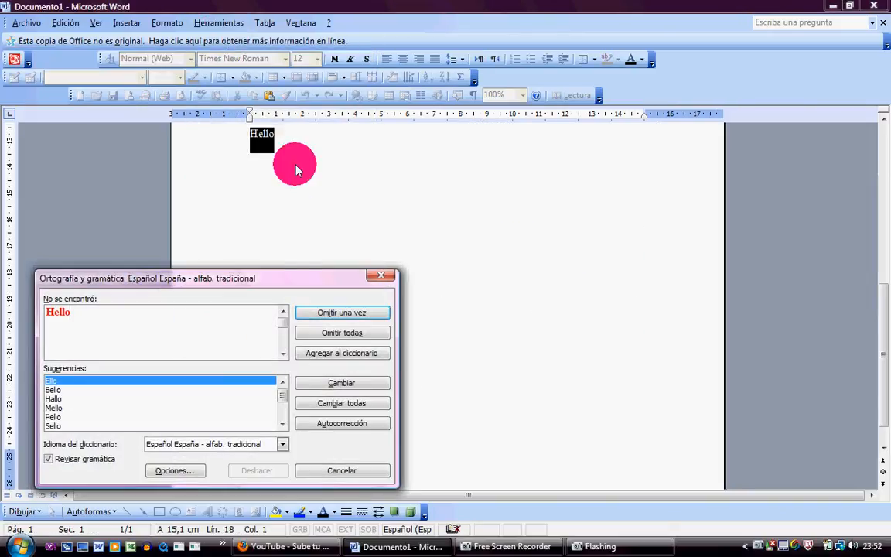
{"action": "mouse_move", "coordinate": [179, 247]}
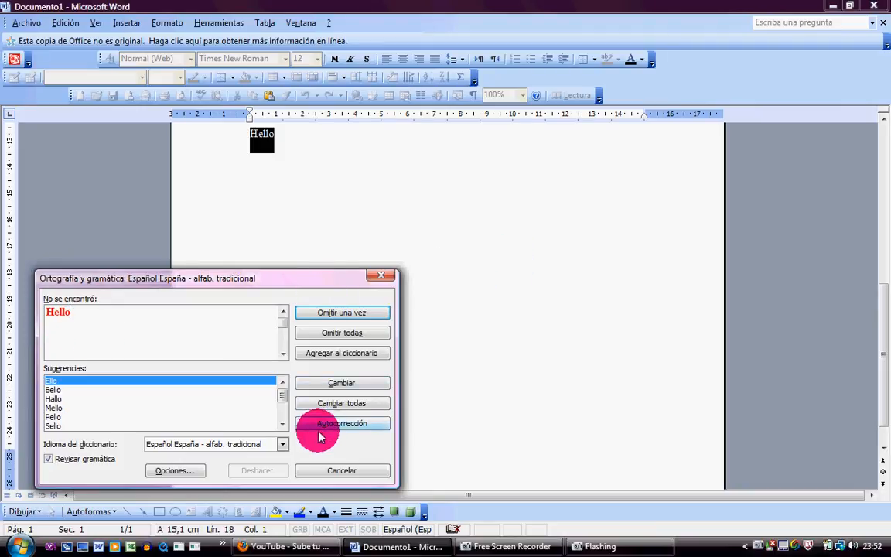
{"action": "mouse_move", "coordinate": [390, 275]}
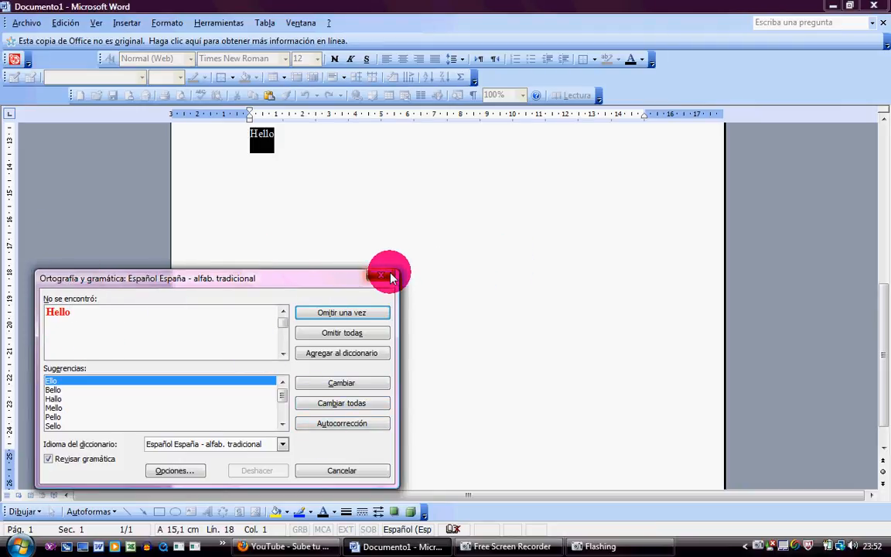
{"action": "left_click", "coordinate": [381, 275]}
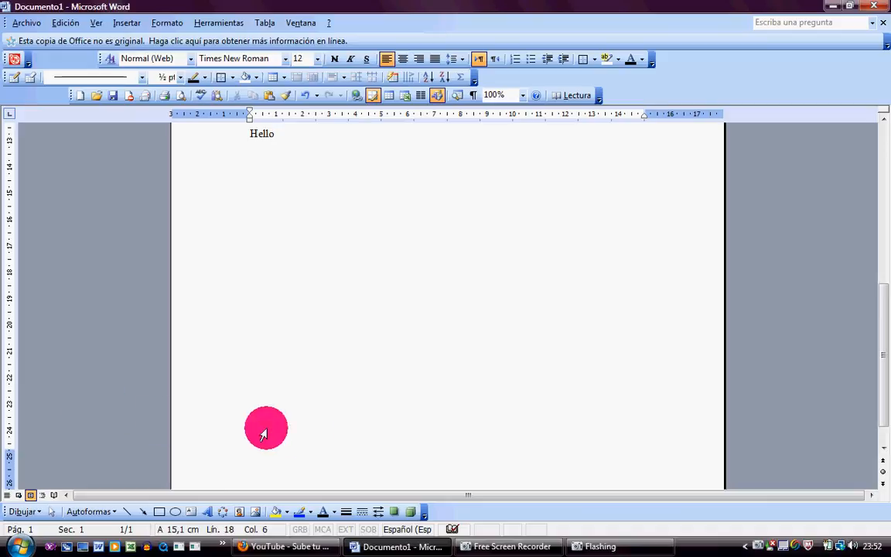
{"action": "left_click", "coordinate": [505, 547]}
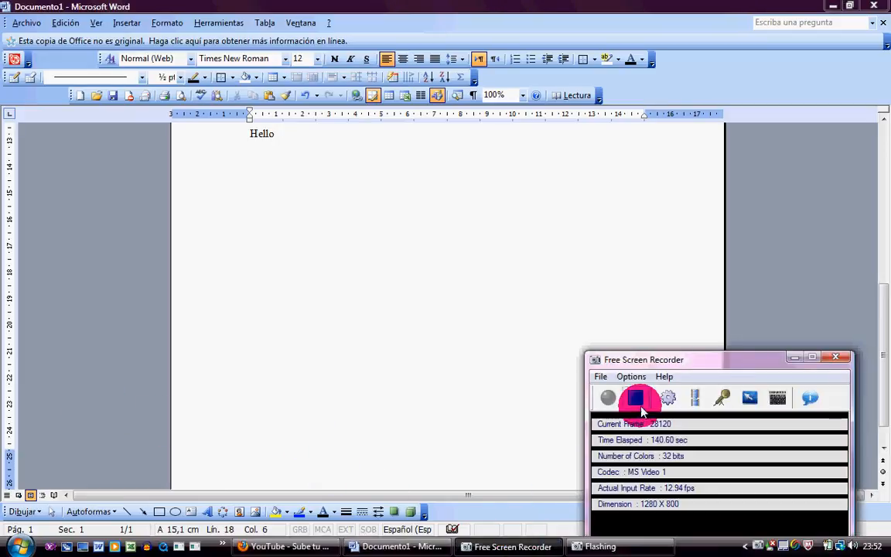